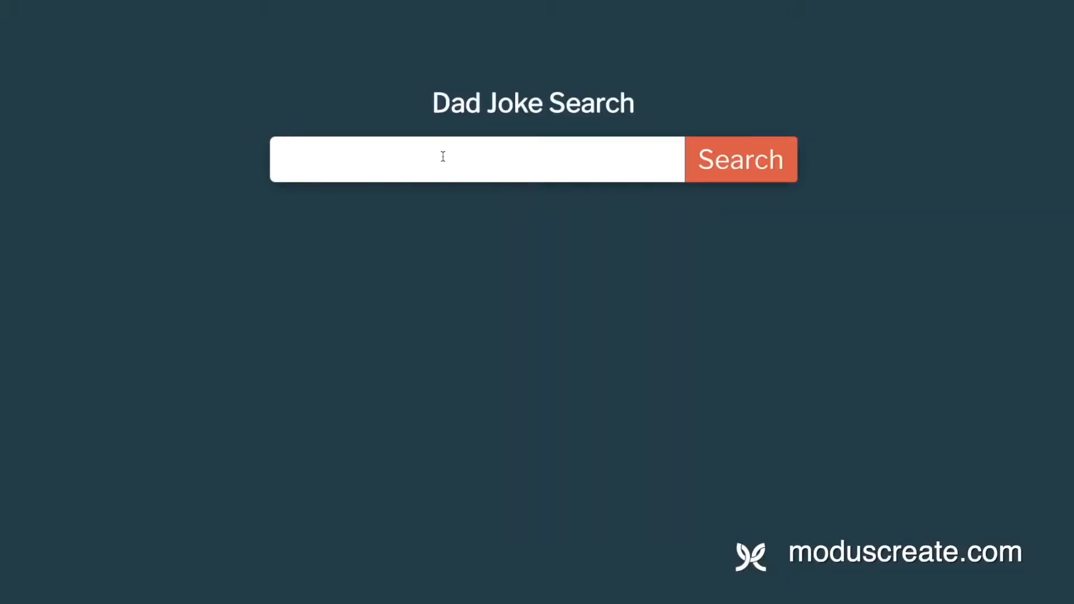
Step: Search Dad Joke Search for "fish" to list five fish-themed jokes
text(f)
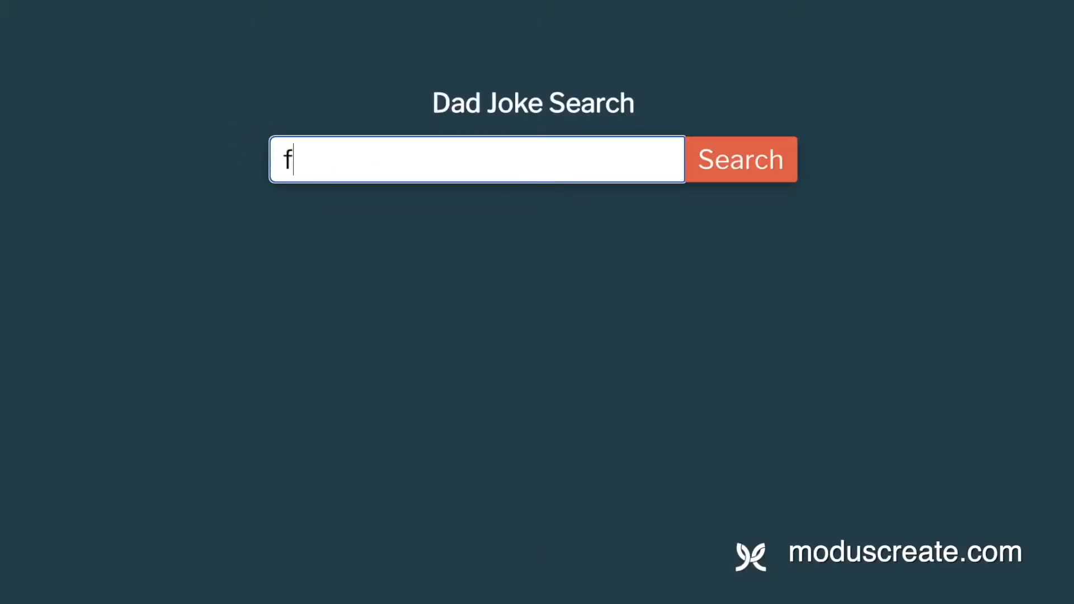
text(ish)
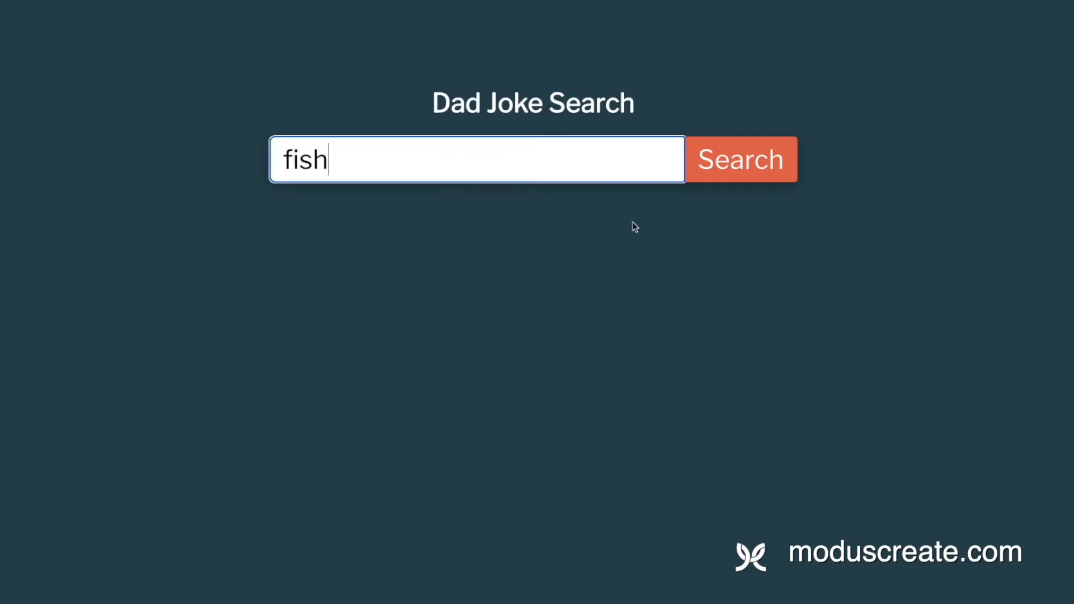
click(741, 159)
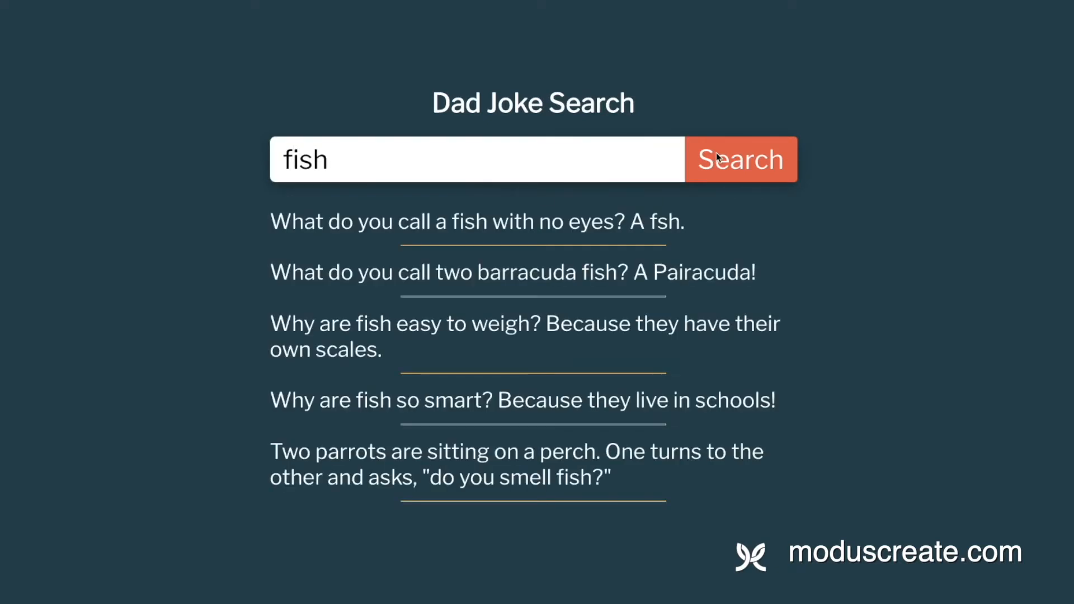
mouse_move(216, 268)
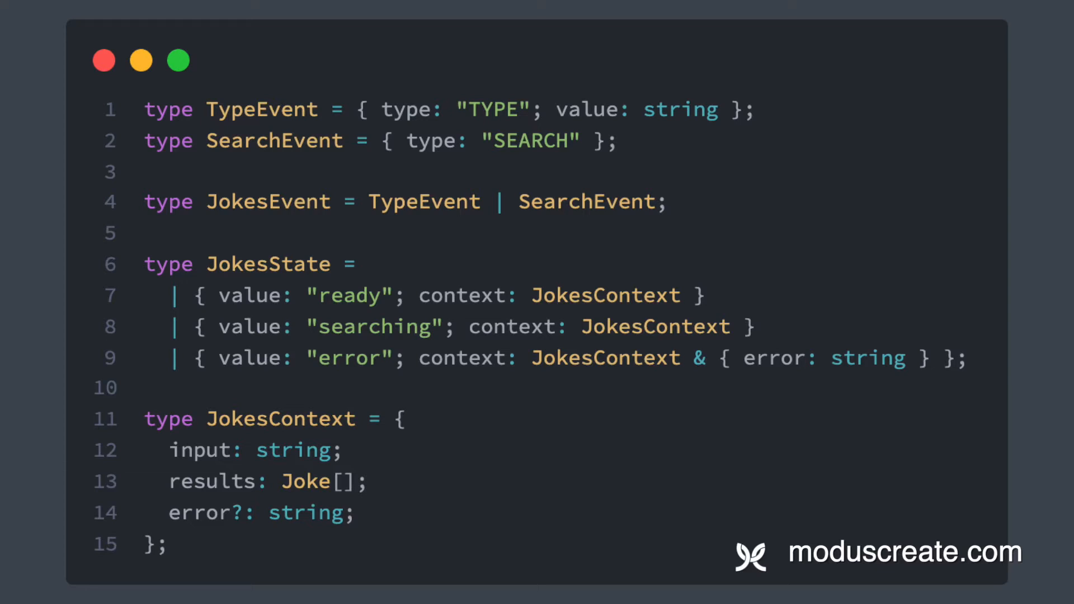
Step: Drag across the code slide to highlight the jokes machine type definitions
drag(175, 466, 345, 466)
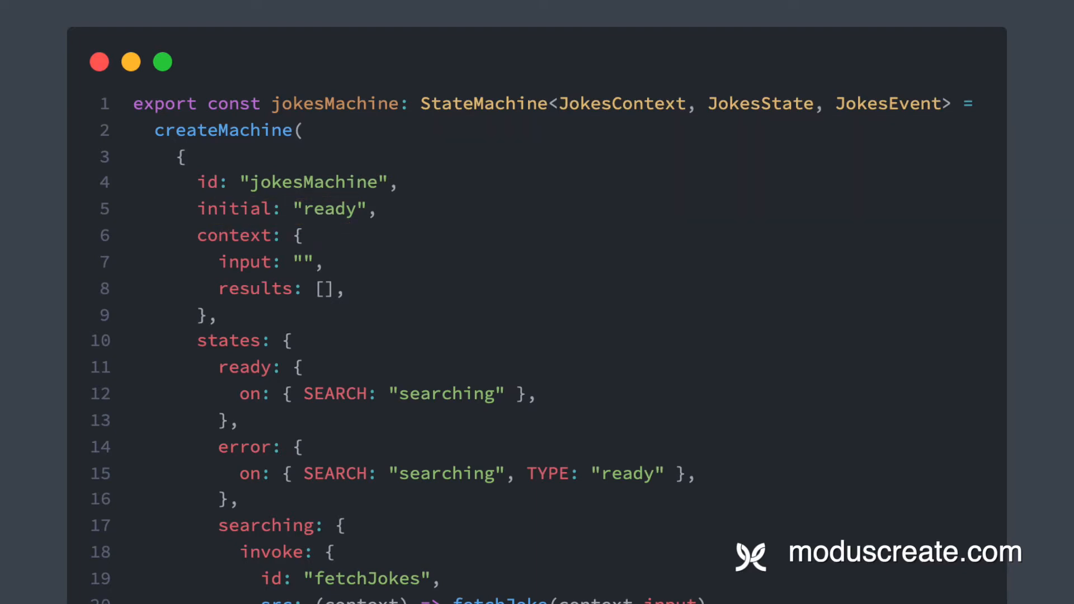
drag(192, 236, 185, 315)
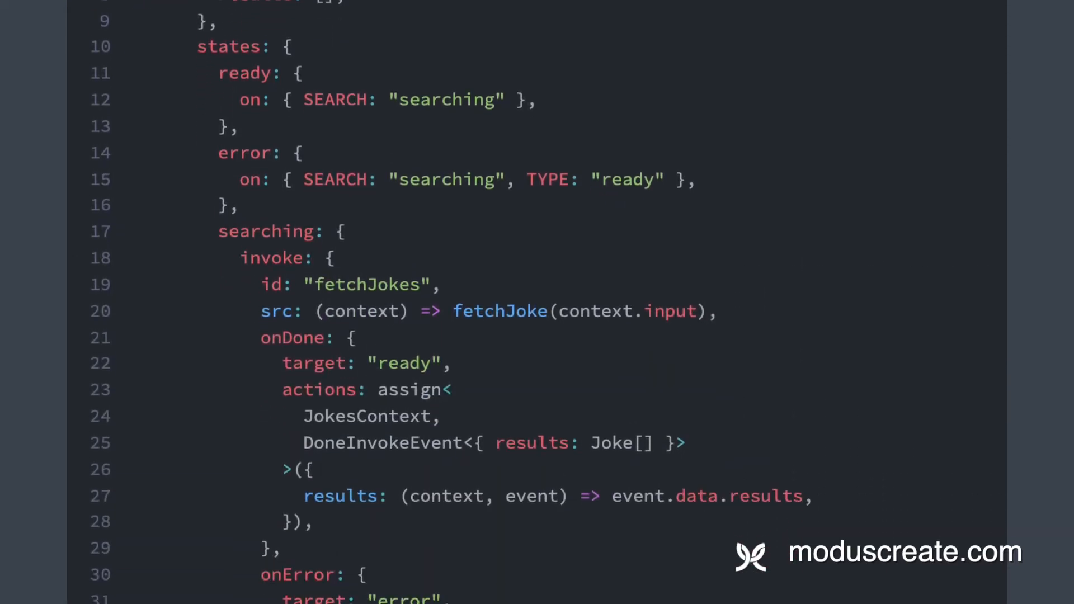
scroll(down, 3)
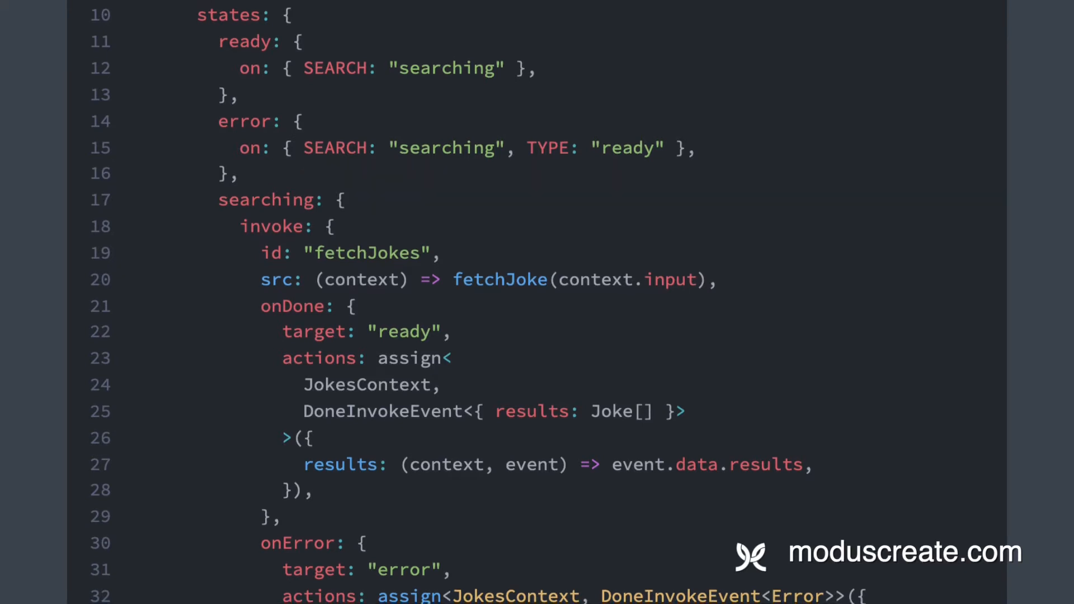
scroll(down, 3)
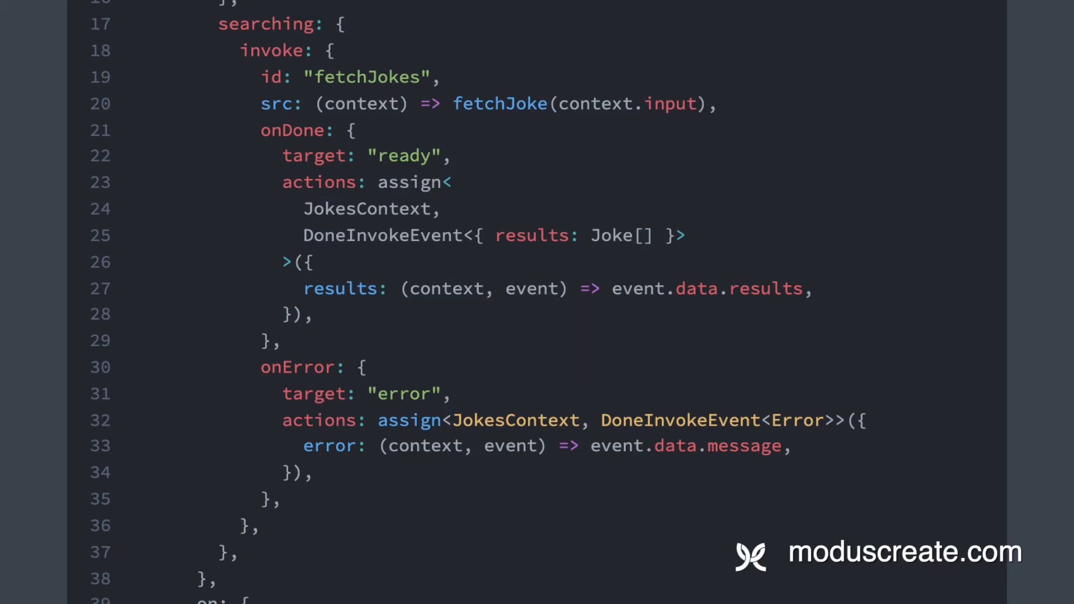
double_click(299, 367)
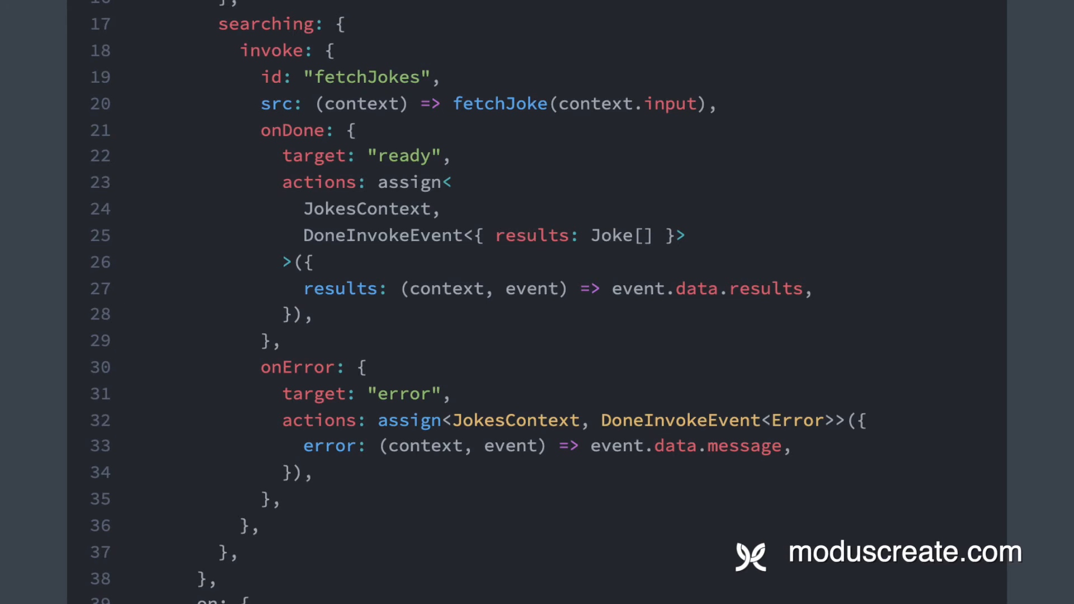
scroll(down, 3)
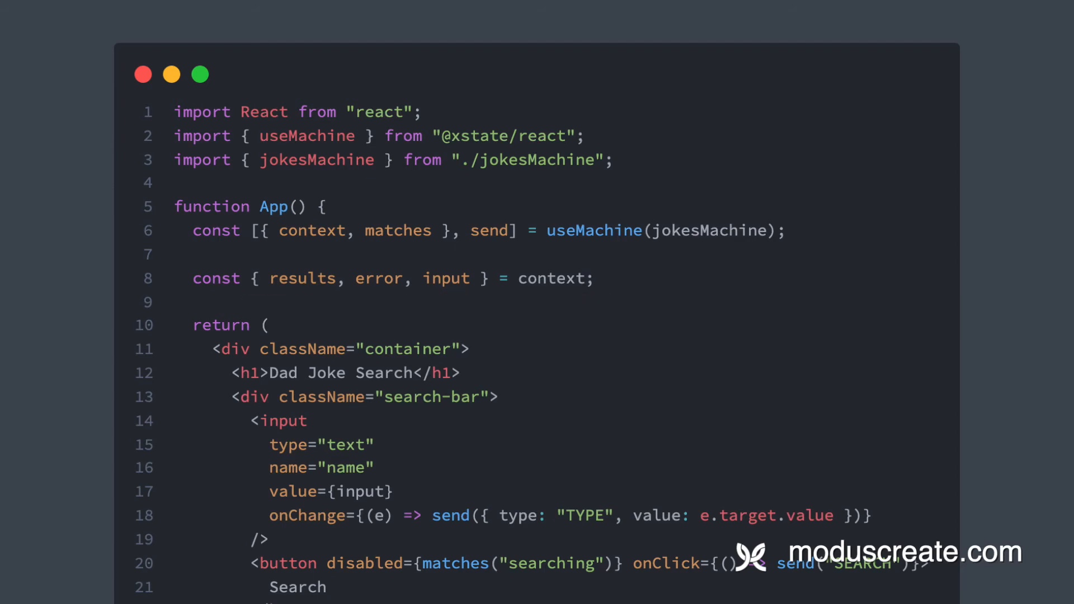
Step: Scroll the App component slide down to the input, Search button and results list
scroll(down, 3)
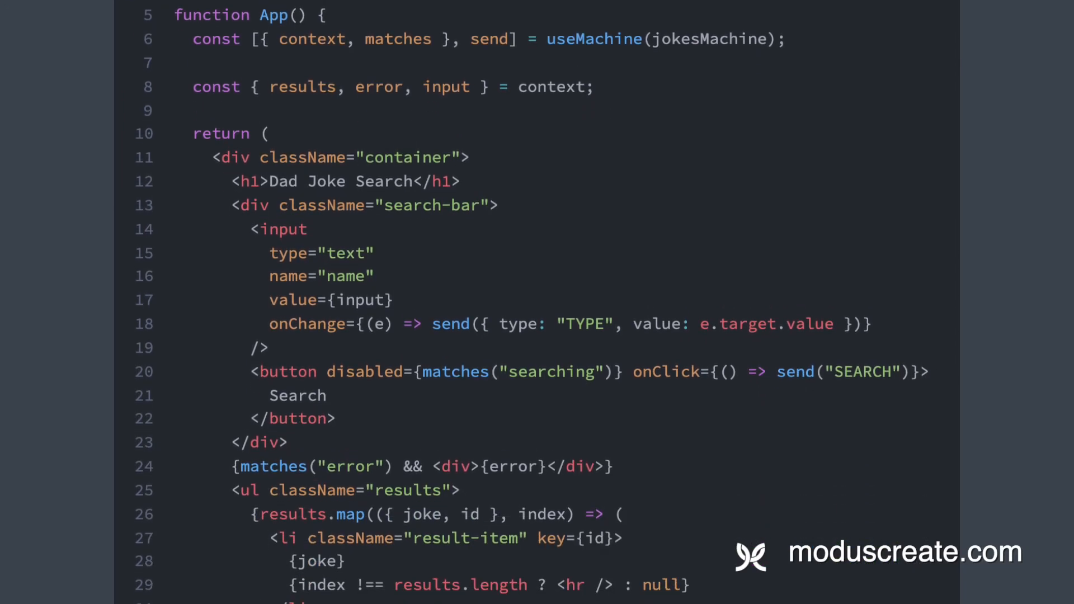
scroll(down, 3)
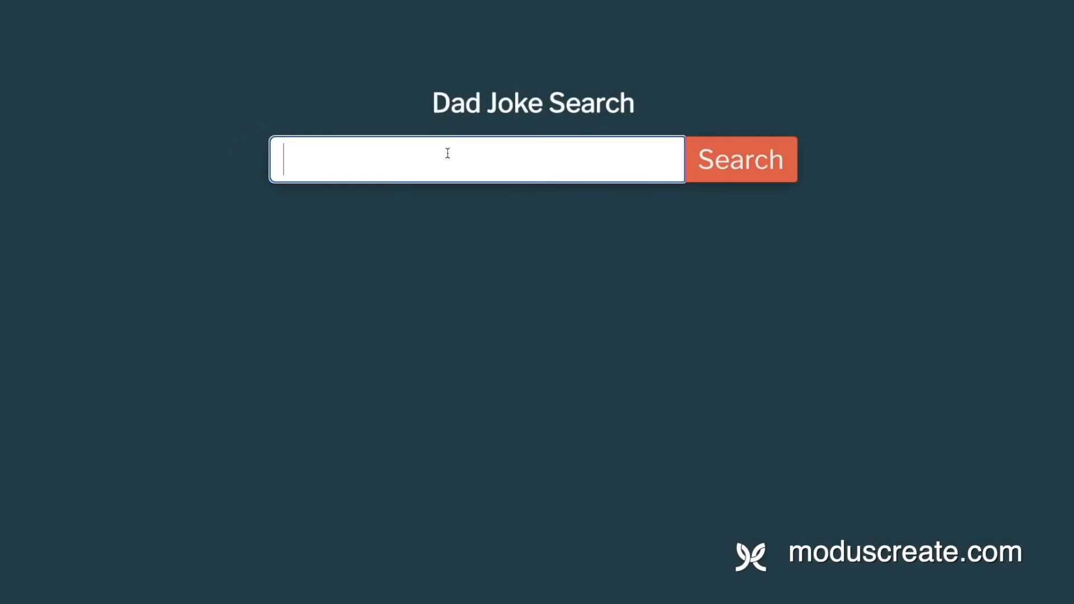
Step: Enter "fish" in the search box and run the search to list fish jokes
text(fish)
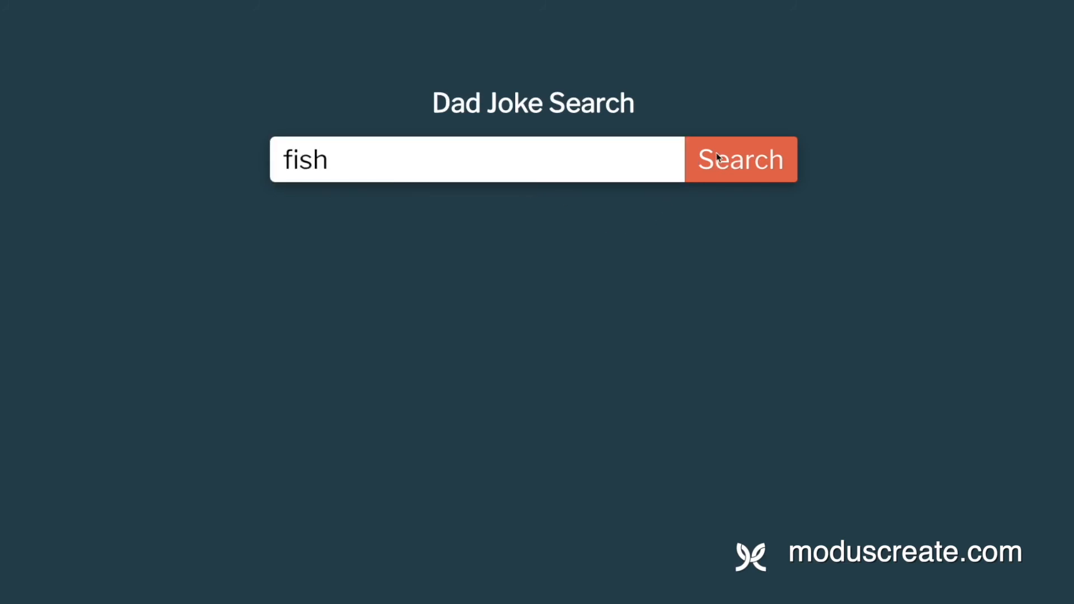
click(739, 159)
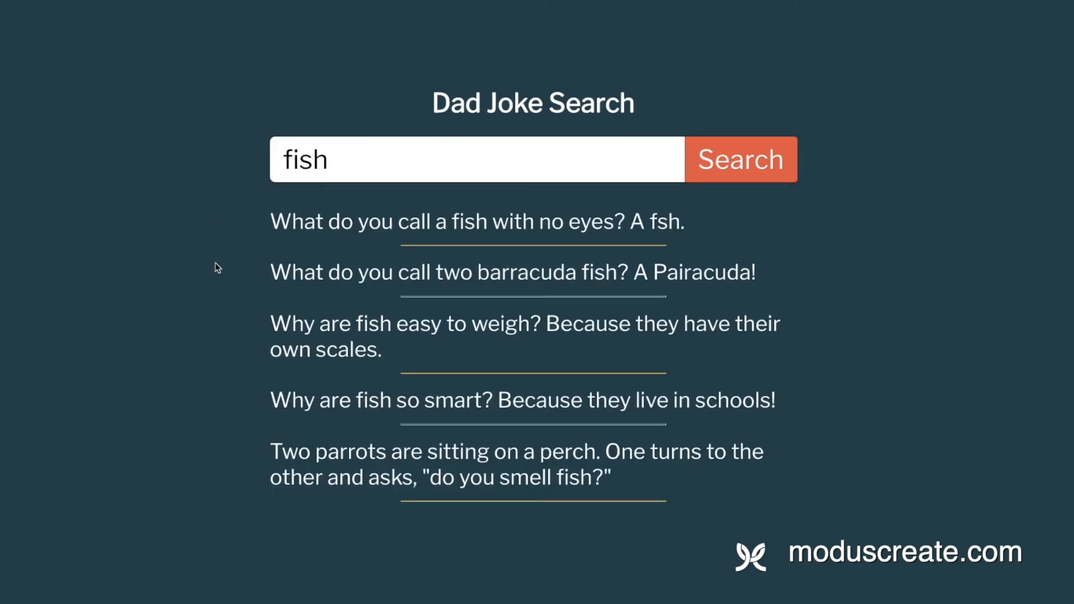